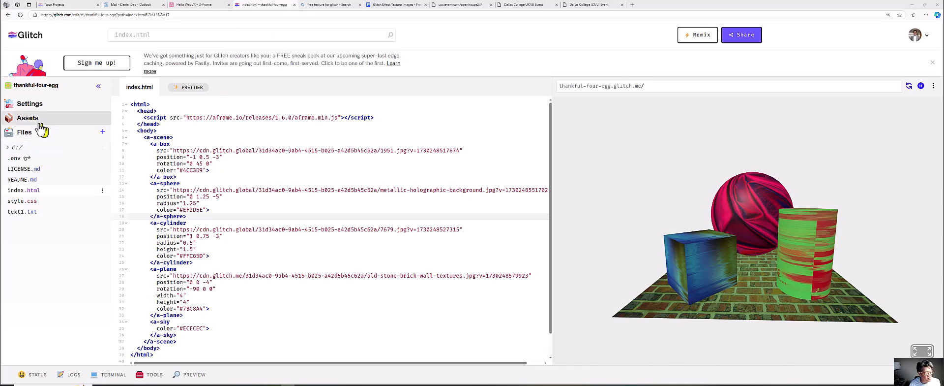
- Show the project's uploaded texture images in the Assets panel
{"action": "left_click", "coordinate": [27, 117]}
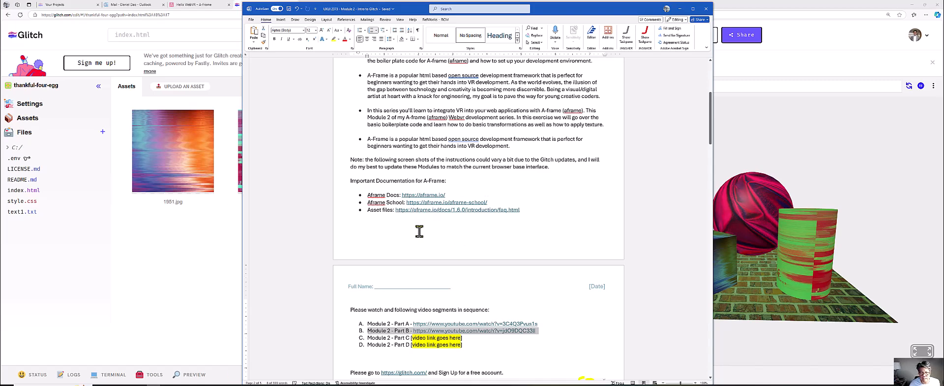
{"action": "mouse_move", "coordinate": [395, 217]}
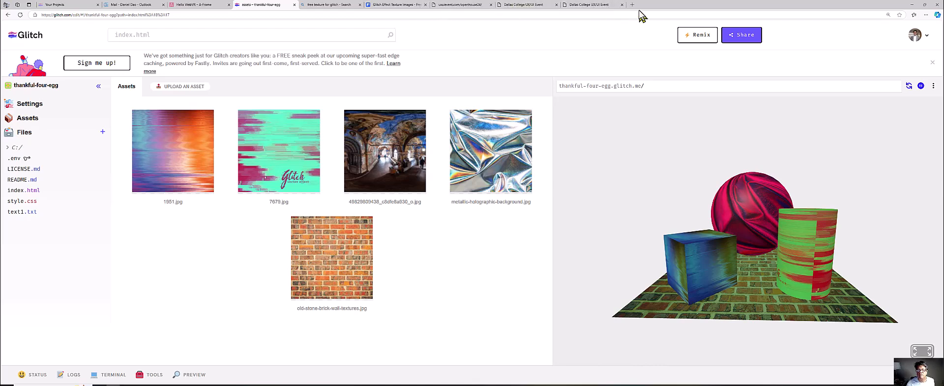
- Load aframe.io/docs/1.6.0/introduction/faq.html in a new tab and read down to the assets sections
{"action": "left_click", "coordinate": [631, 5]}
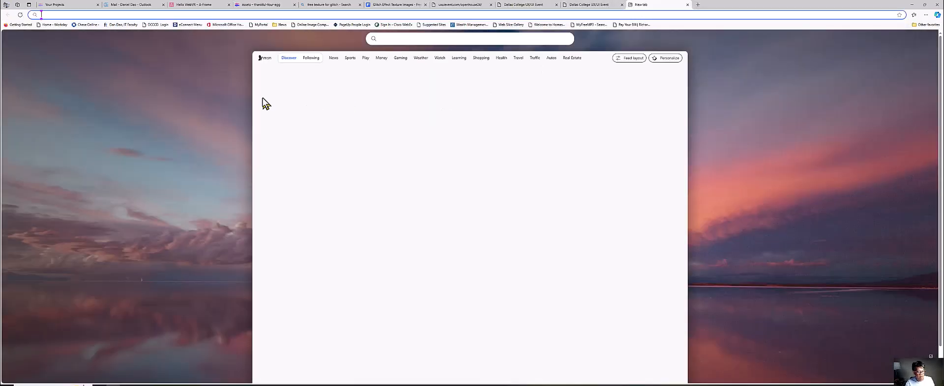
{"action": "type", "text": "https://aframe.io/docs/1.6.0/introduction/faq.html"}
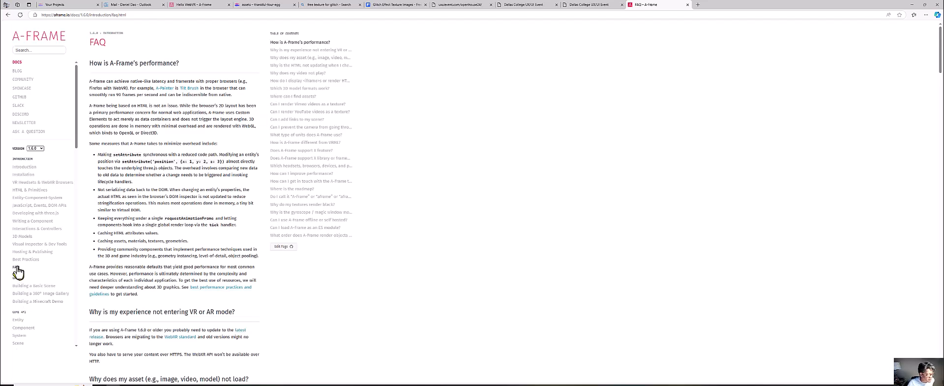
{"action": "mouse_move", "coordinate": [18, 271]}
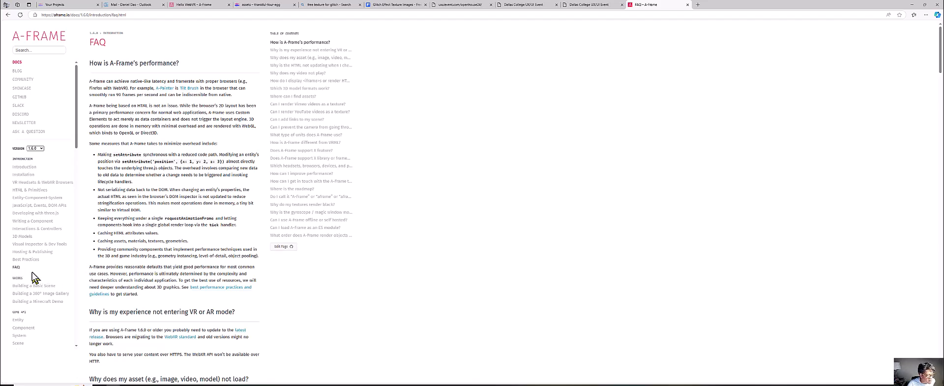
{"action": "scroll", "scroll_direction": "down", "scroll_amount": 3}
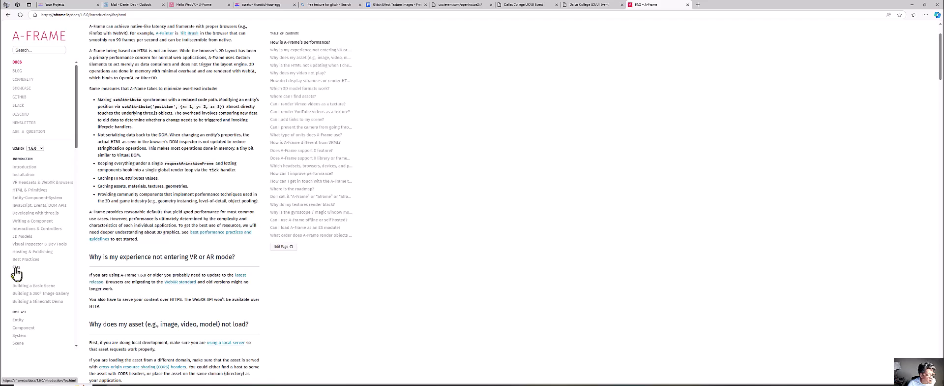
{"action": "scroll", "scroll_direction": "down", "scroll_amount": 3}
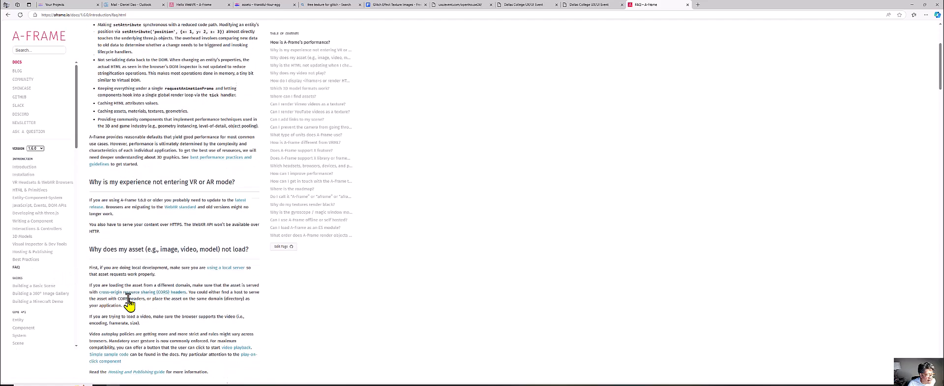
{"action": "scroll", "scroll_direction": "down", "scroll_amount": 3}
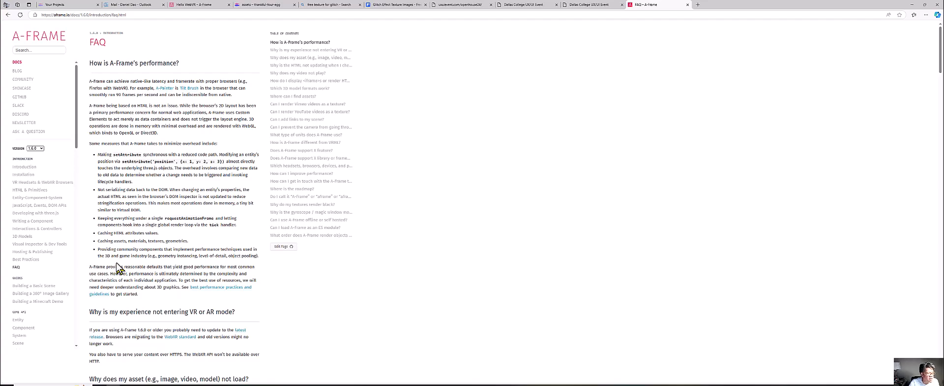
{"action": "scroll", "scroll_direction": "down", "scroll_amount": 3}
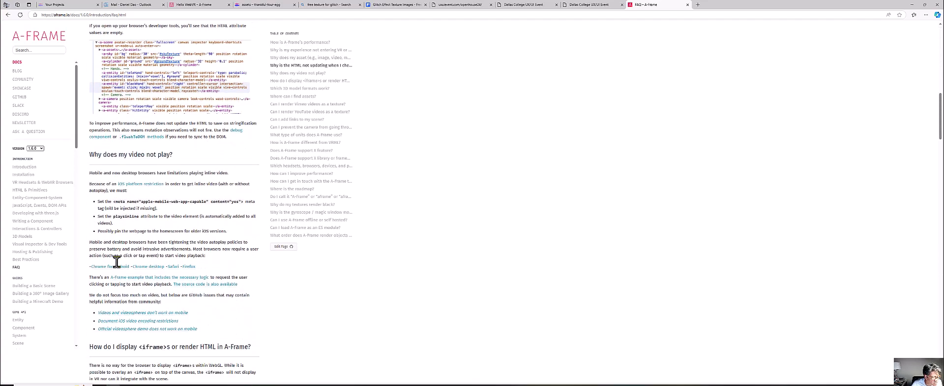
{"action": "scroll", "scroll_direction": "down", "scroll_amount": 3}
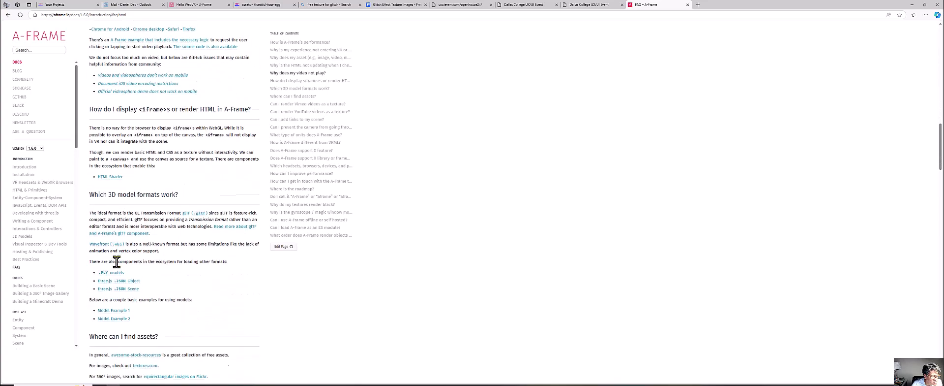
- Open the 'equirectangular images on Flickr' link in a new background tab
{"action": "scroll", "scroll_direction": "down", "scroll_amount": 3}
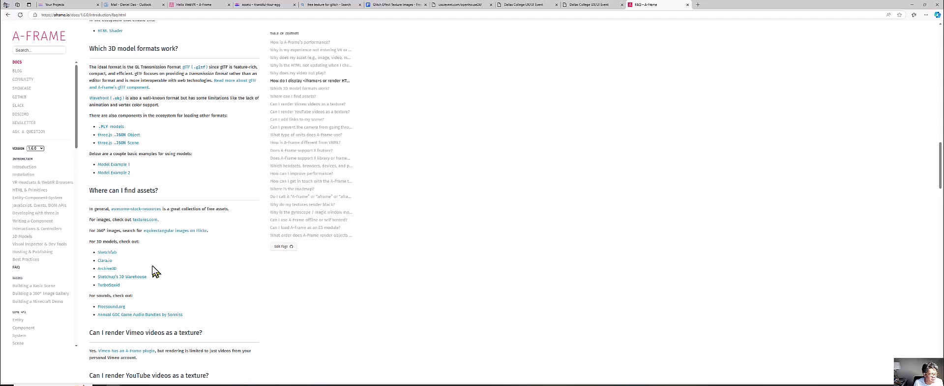
{"action": "mouse_move", "coordinate": [155, 272]}
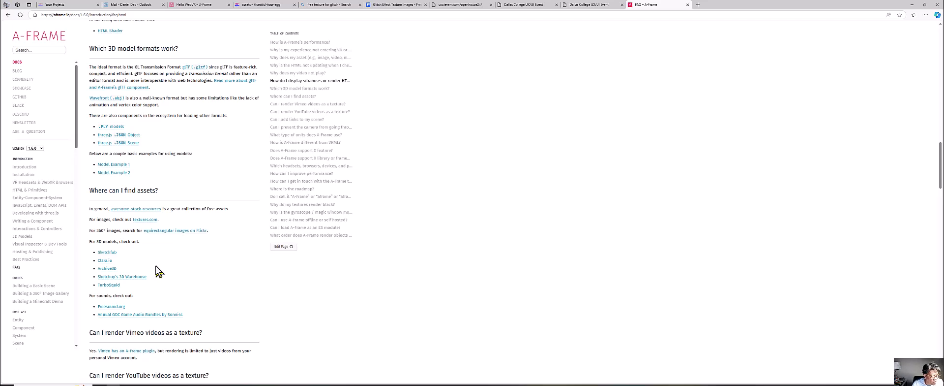
{"action": "mouse_move", "coordinate": [101, 241]}
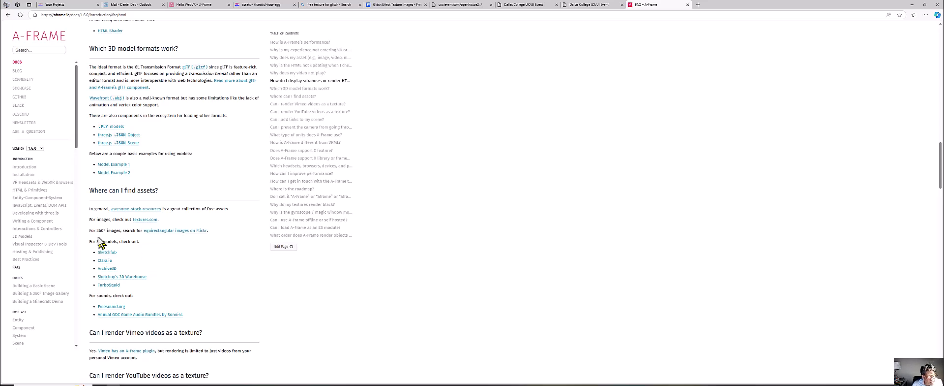
{"action": "mouse_move", "coordinate": [151, 240]}
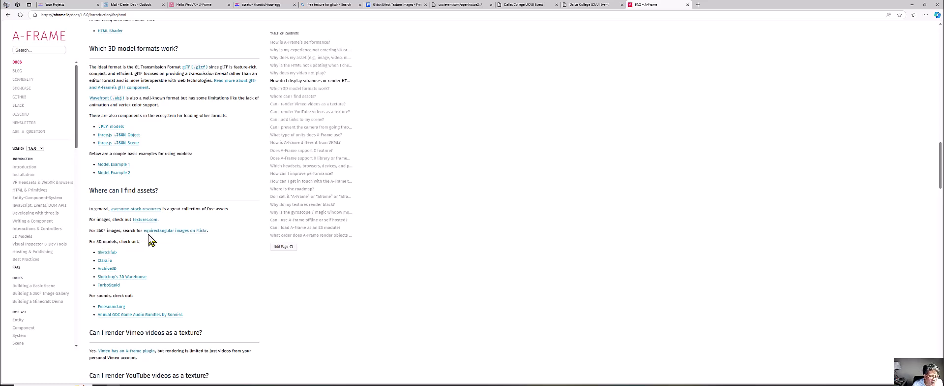
{"action": "mouse_move", "coordinate": [188, 235]}
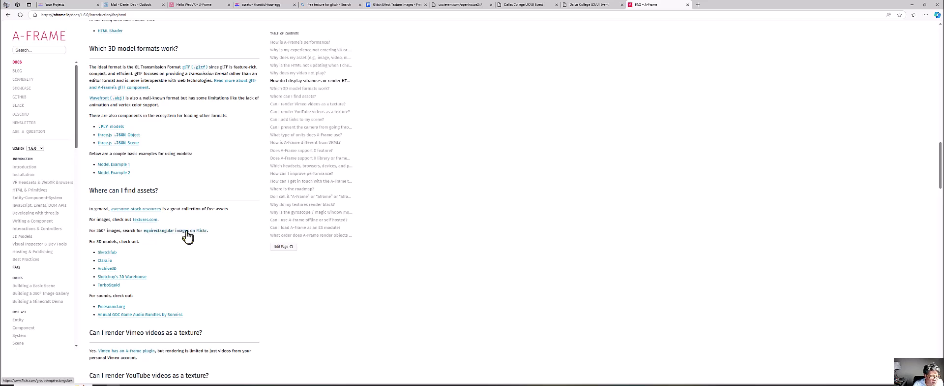
{"action": "mouse_move", "coordinate": [171, 235]}
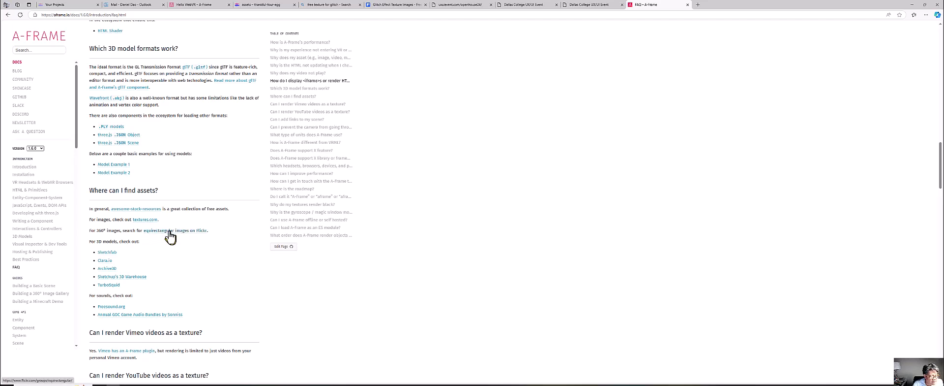
{"action": "right_click", "coordinate": [168, 230]}
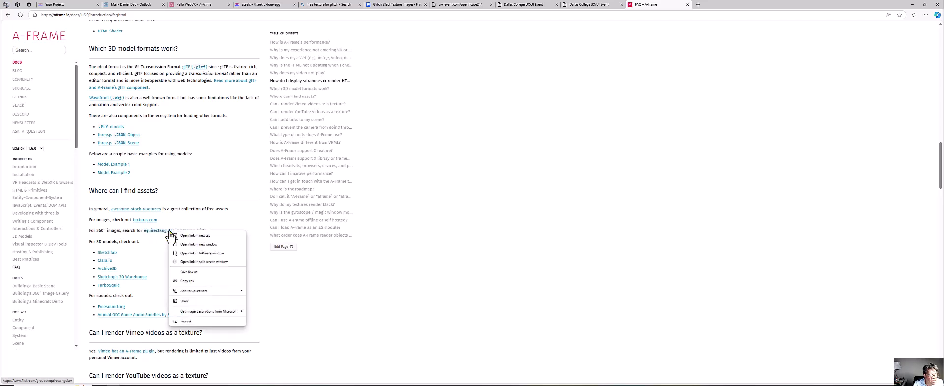
{"action": "left_click", "coordinate": [195, 236]}
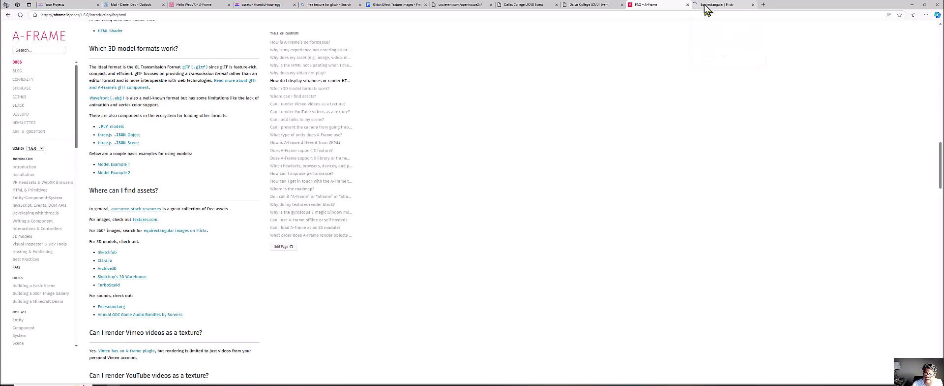
- Bring the Flickr Equirectangular group page to the front
{"action": "left_click", "coordinate": [717, 4]}
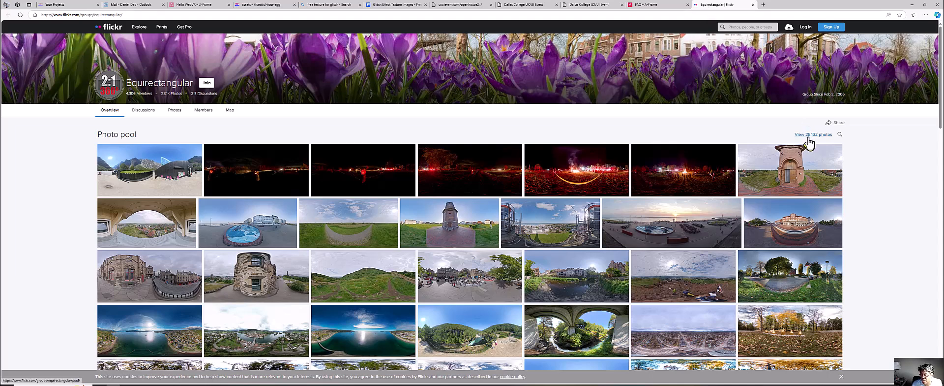
{"action": "mouse_move", "coordinate": [873, 145]}
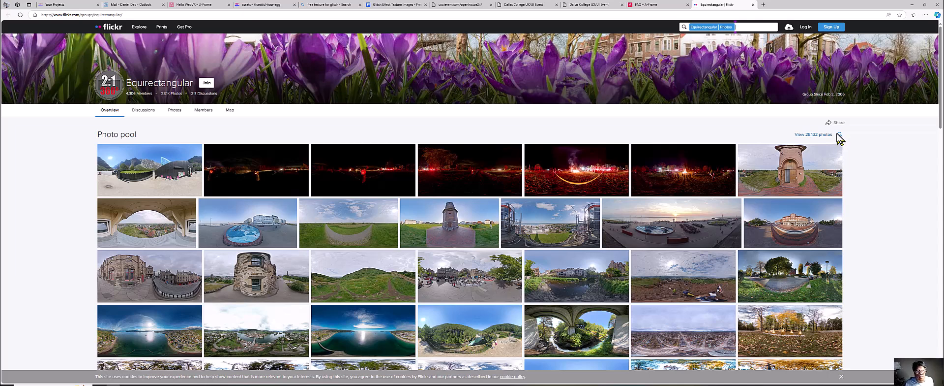
{"action": "mouse_move", "coordinate": [721, 54]}
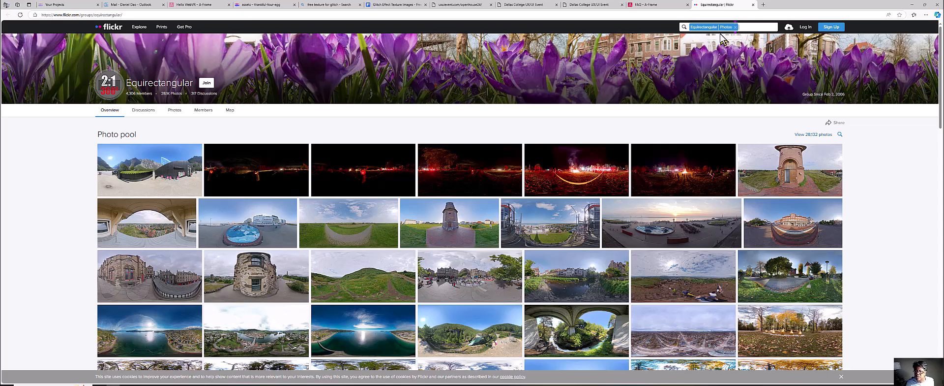
{"action": "mouse_move", "coordinate": [721, 39]}
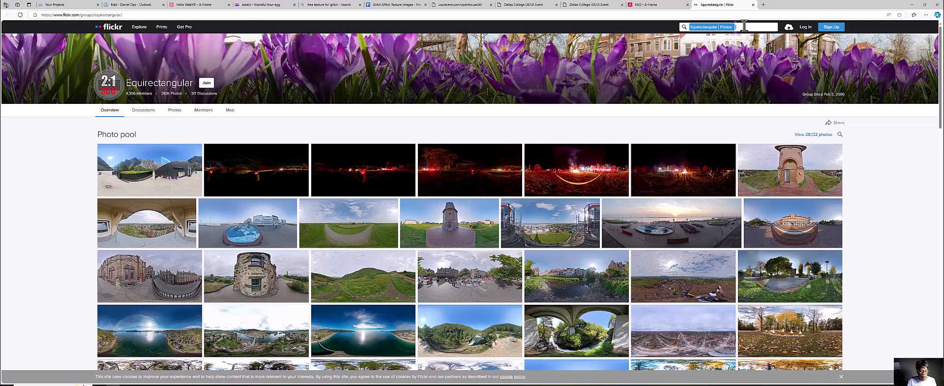
{"action": "type", "text": "churc"}
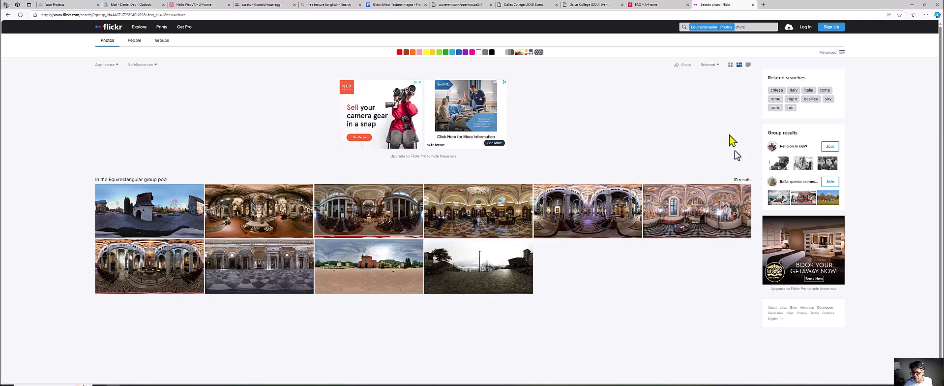
{"action": "mouse_move", "coordinate": [643, 224]}
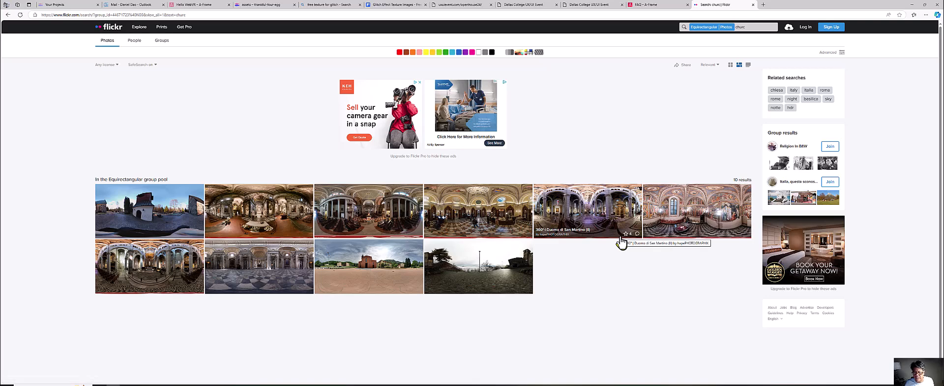
{"action": "mouse_move", "coordinate": [621, 244]}
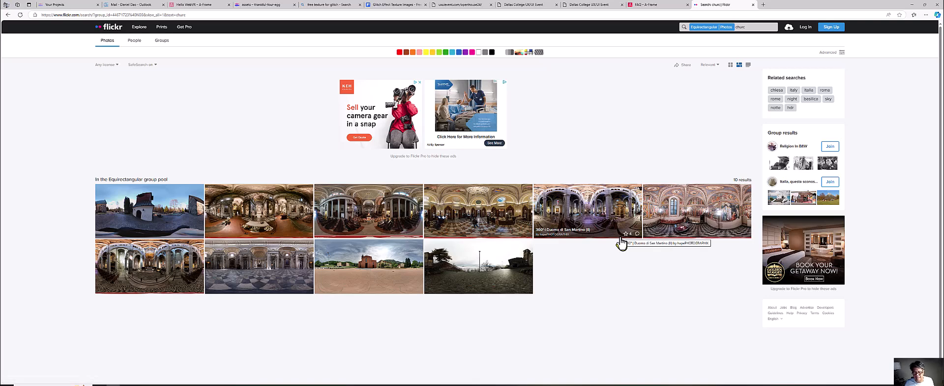
{"action": "mouse_move", "coordinate": [632, 206]}
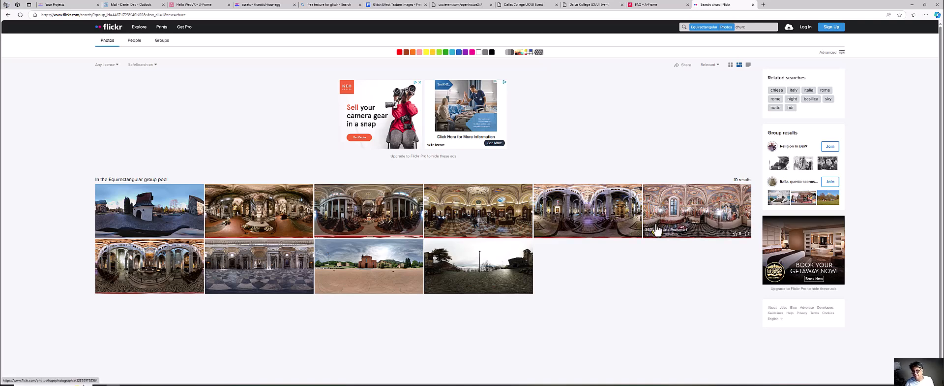
{"action": "mouse_move", "coordinate": [590, 221]}
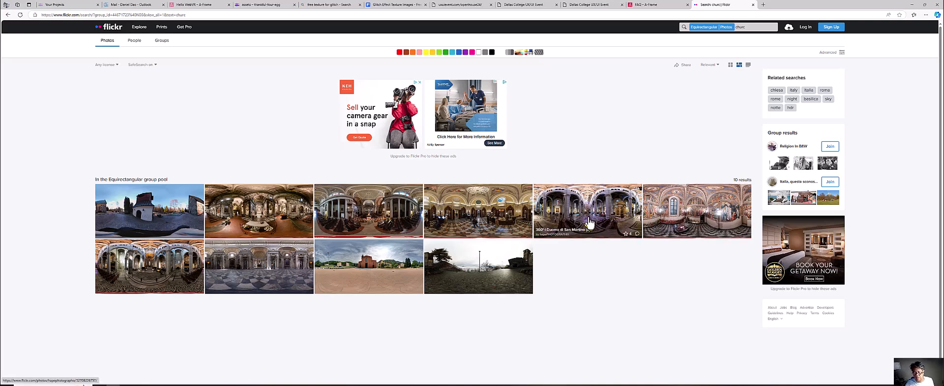
{"action": "left_click", "coordinate": [588, 211]}
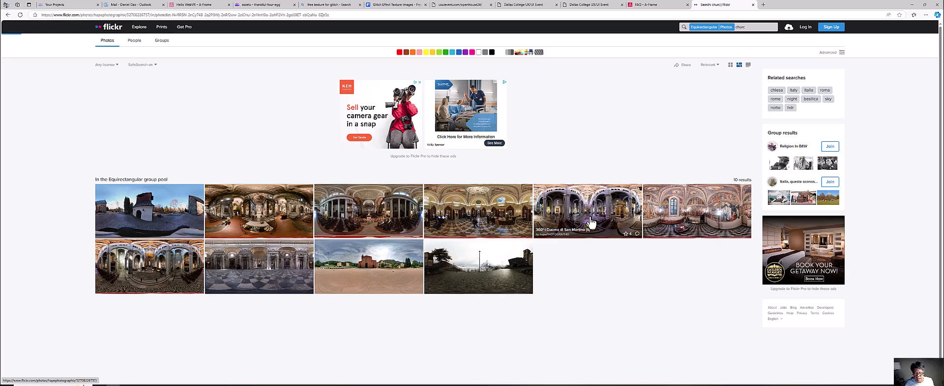
{"action": "left_click", "coordinate": [588, 211]}
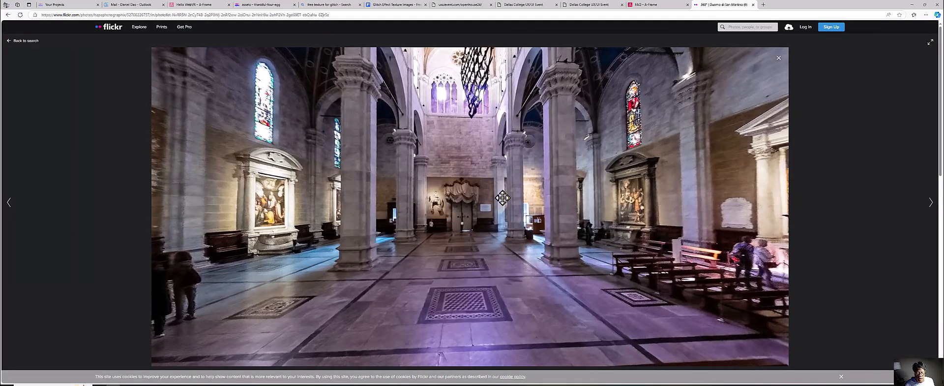
{"action": "left_click_drag", "start_coordinate": [503, 198], "coordinate": [591, 164]}
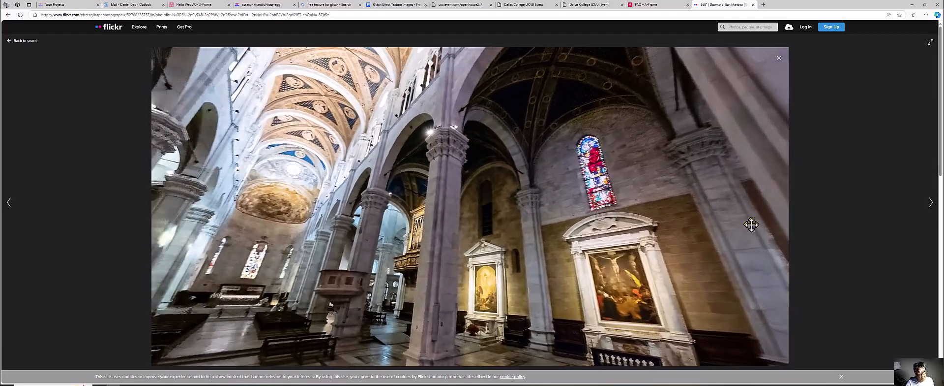
{"action": "left_click_drag", "start_coordinate": [750, 224], "coordinate": [717, 194]}
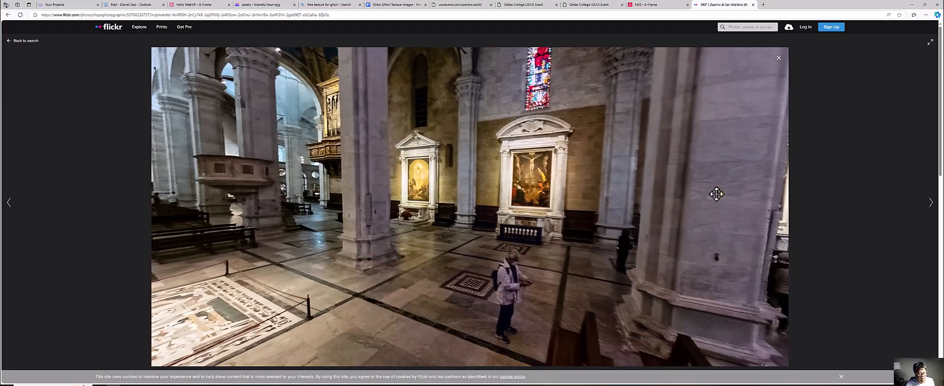
{"action": "left_click_drag", "start_coordinate": [717, 194], "coordinate": [769, 195]}
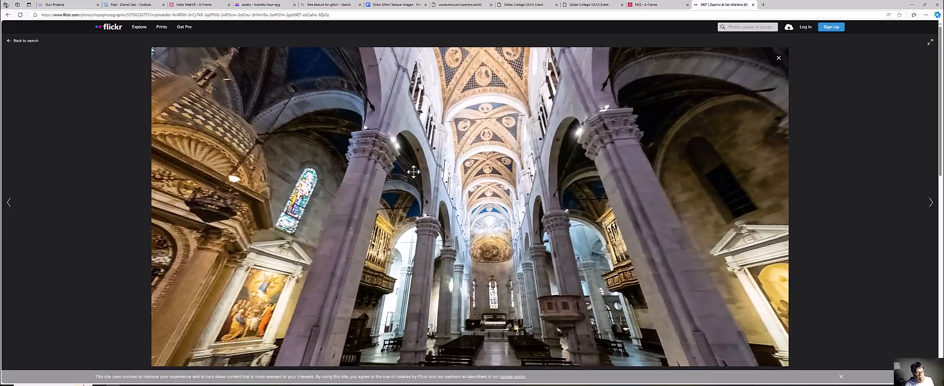
{"action": "left_click_drag", "start_coordinate": [415, 173], "coordinate": [422, 151]}
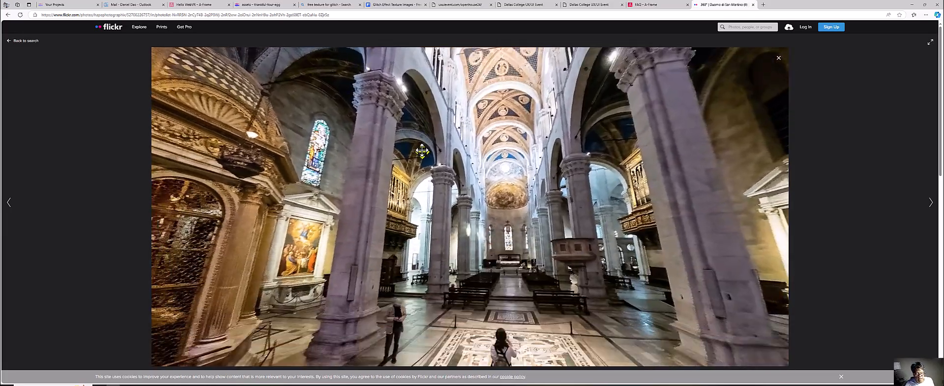
{"action": "left_click_drag", "start_coordinate": [422, 151], "coordinate": [457, 140]}
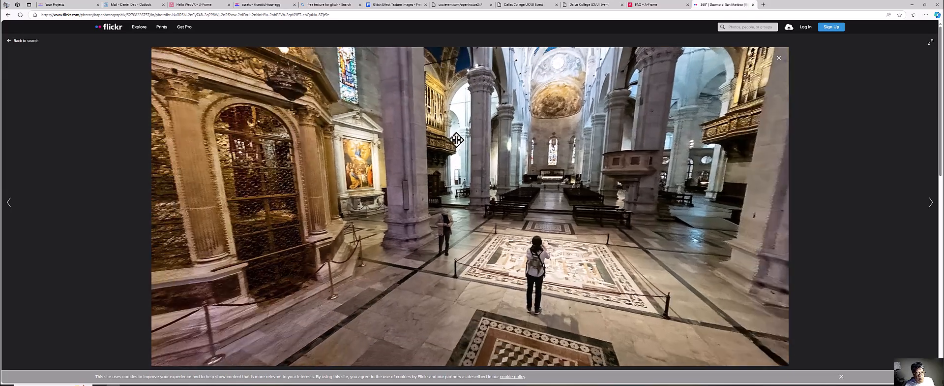
{"action": "left_click_drag", "start_coordinate": [542, 181], "coordinate": [431, 185]}
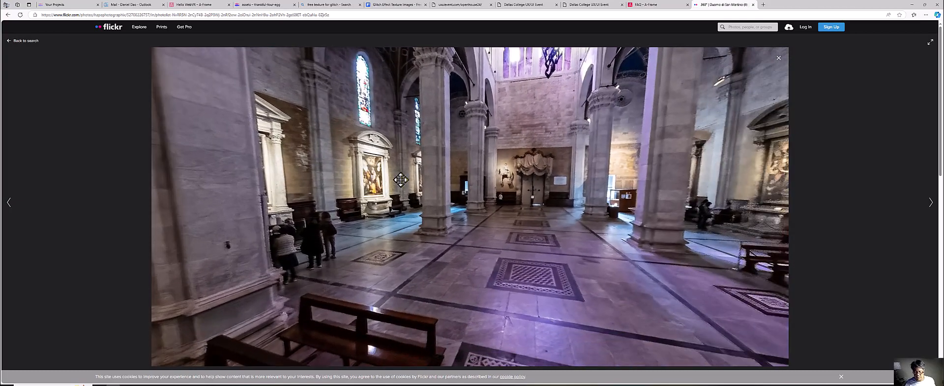
{"action": "left_click_drag", "start_coordinate": [401, 180], "coordinate": [386, 162]}
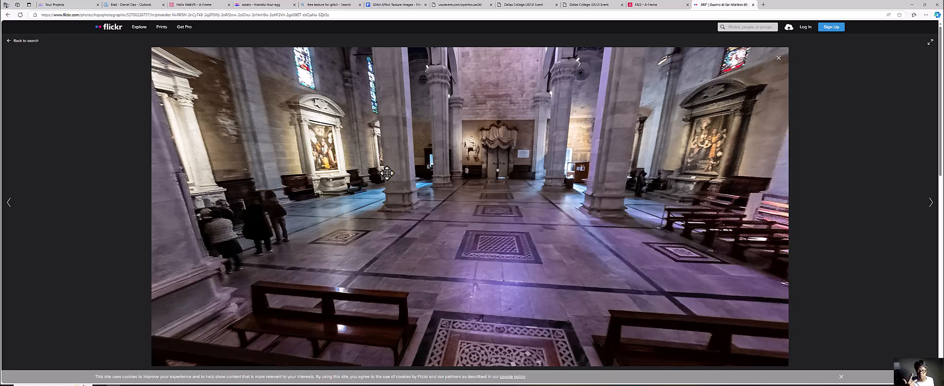
{"action": "mouse_move", "coordinate": [407, 179]}
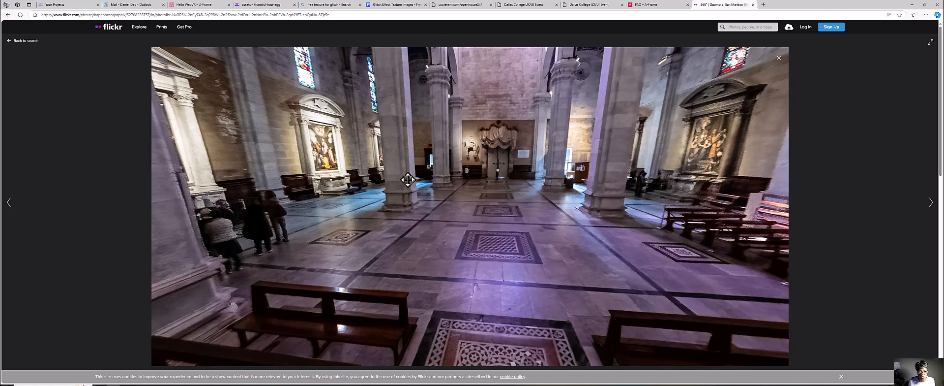
{"action": "mouse_move", "coordinate": [699, 144]}
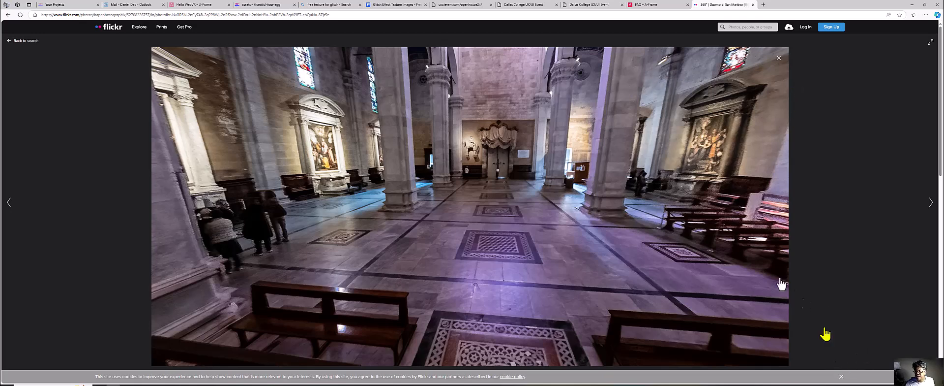
{"action": "mouse_move", "coordinate": [619, 166]}
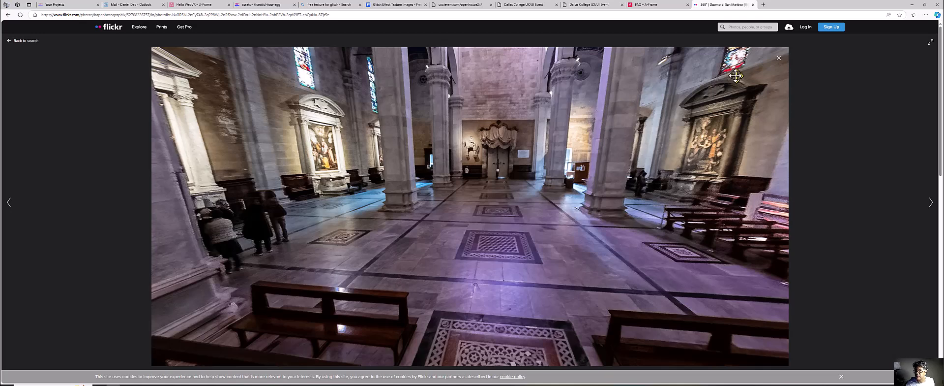
{"action": "mouse_move", "coordinate": [41, 48]}
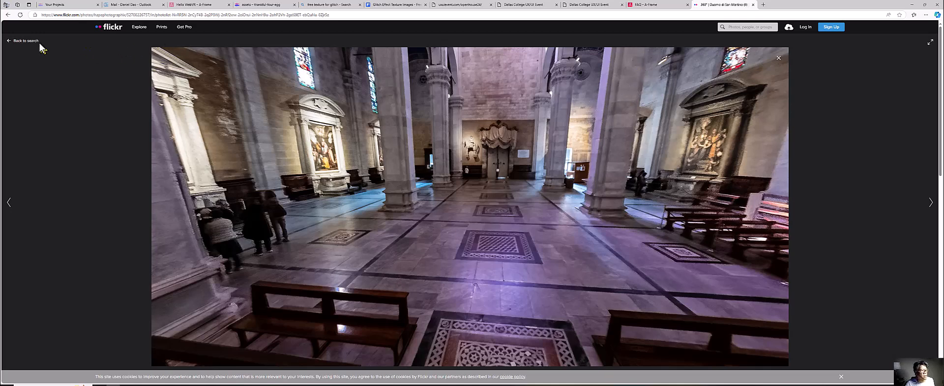
{"action": "mouse_move", "coordinate": [41, 39]}
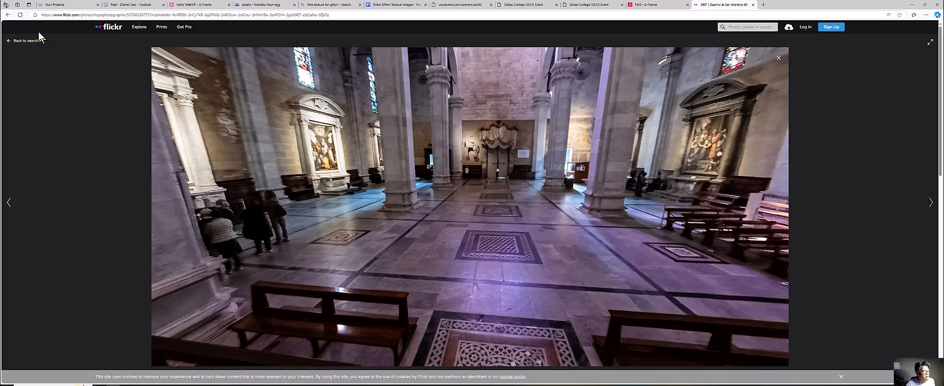
{"action": "mouse_move", "coordinate": [75, 81]}
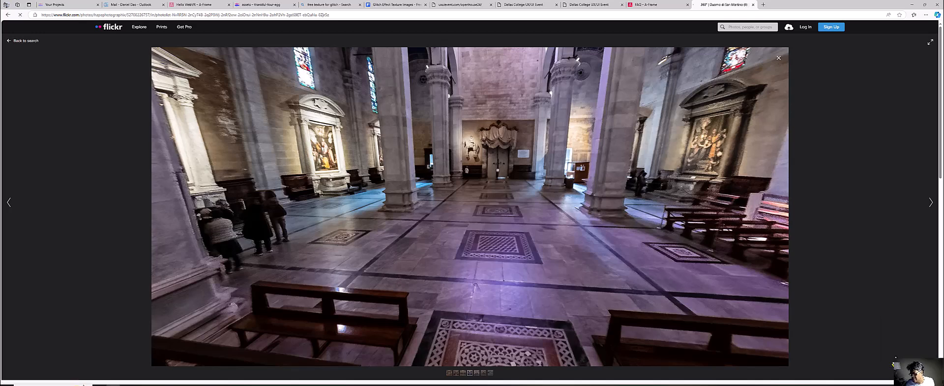
{"action": "left_click", "coordinate": [902, 15]}
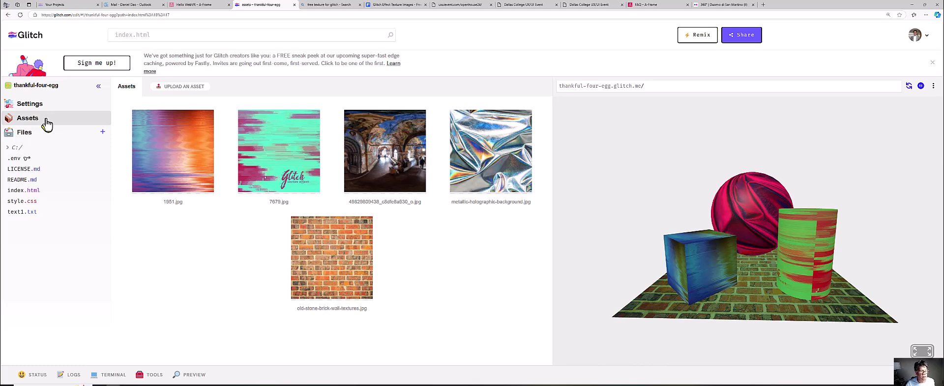
{"action": "mouse_move", "coordinate": [445, 163]}
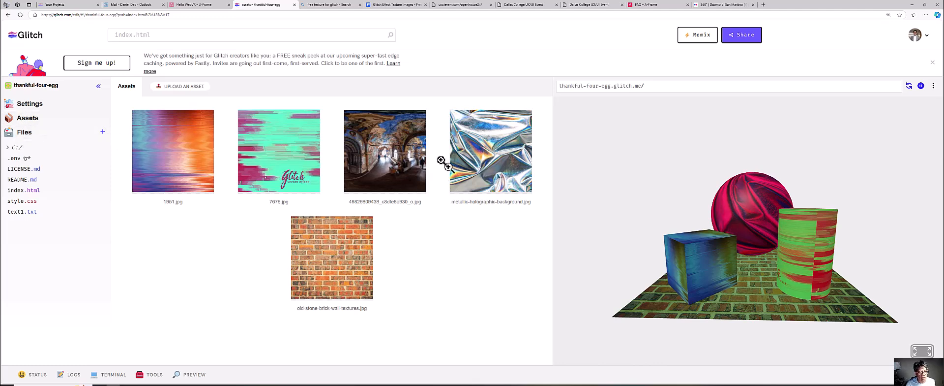
{"action": "mouse_move", "coordinate": [400, 173]}
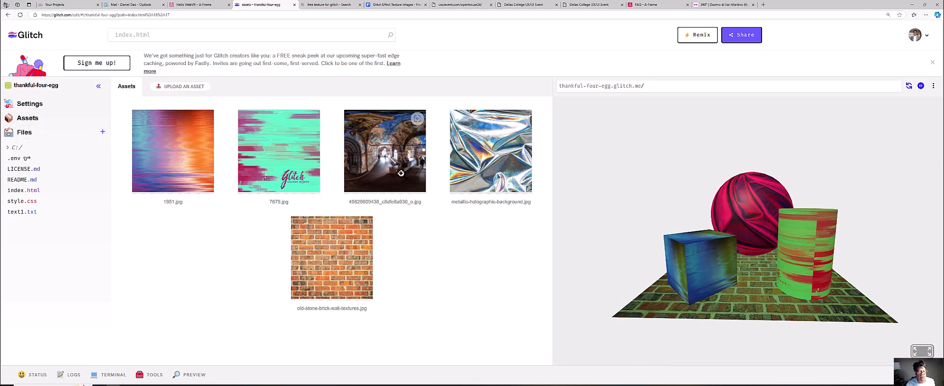
{"action": "mouse_move", "coordinate": [406, 167]}
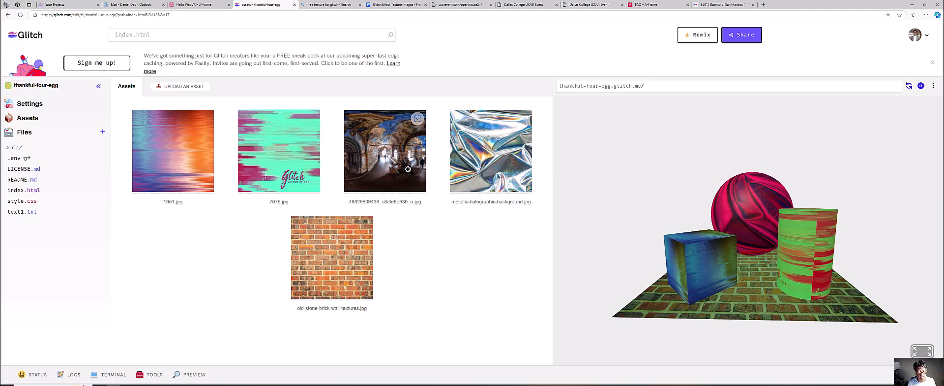
{"action": "mouse_move", "coordinate": [234, 91]}
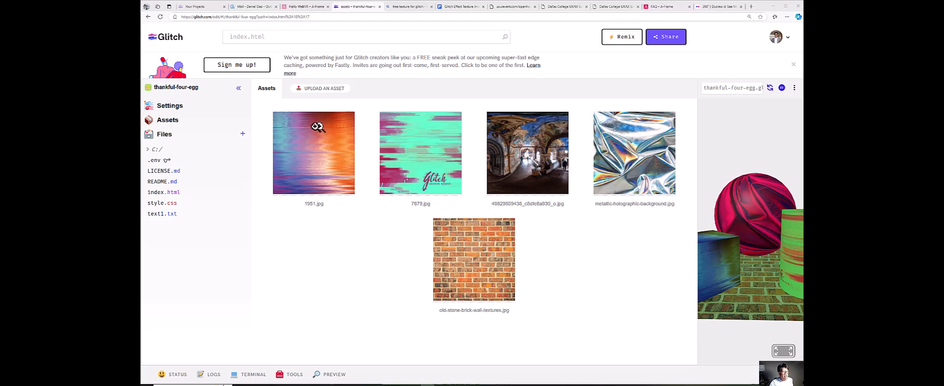
{"action": "left_click", "coordinate": [323, 88]}
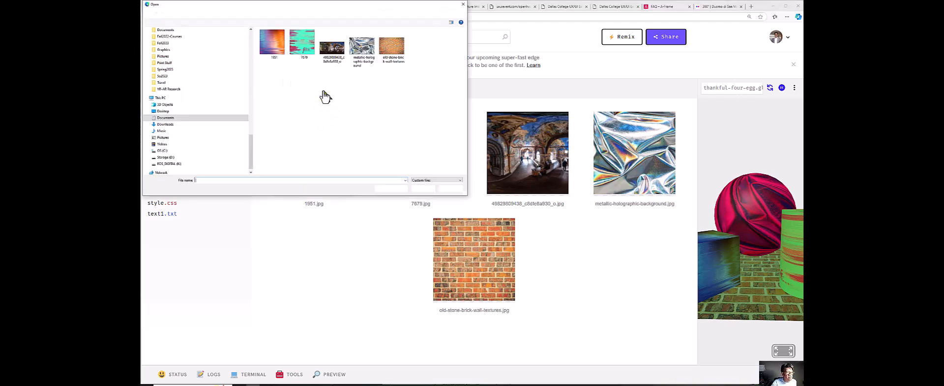
{"action": "left_click", "coordinate": [332, 47]}
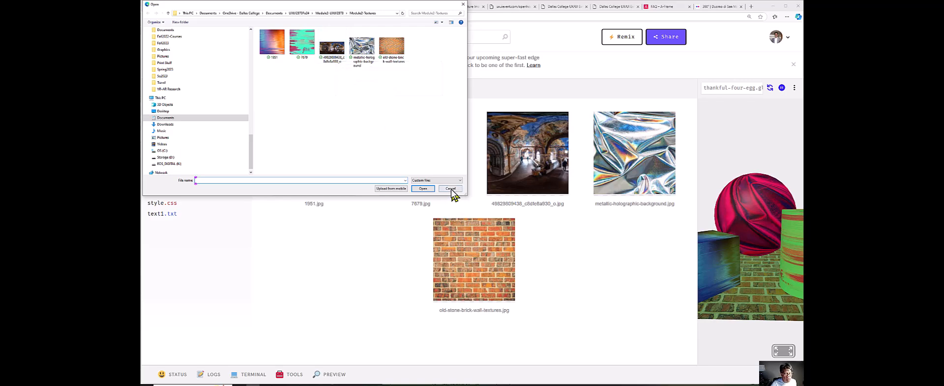
{"action": "left_click", "coordinate": [451, 188]}
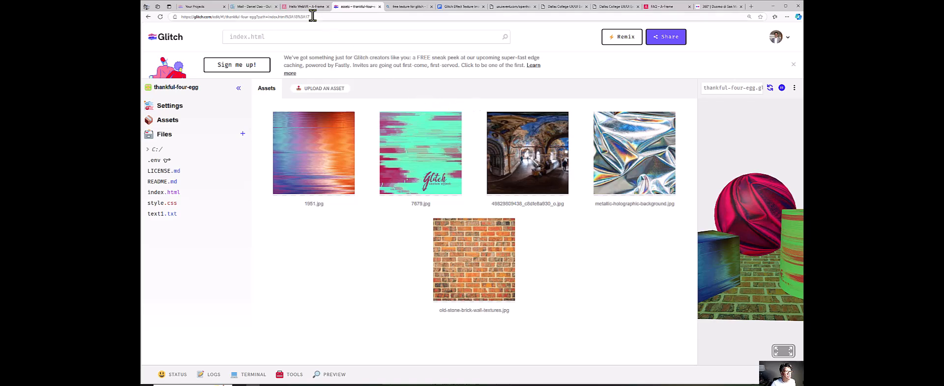
- Return to the A-Frame site and reopen the Hello WebVR example scene
{"action": "left_click", "coordinate": [304, 7]}
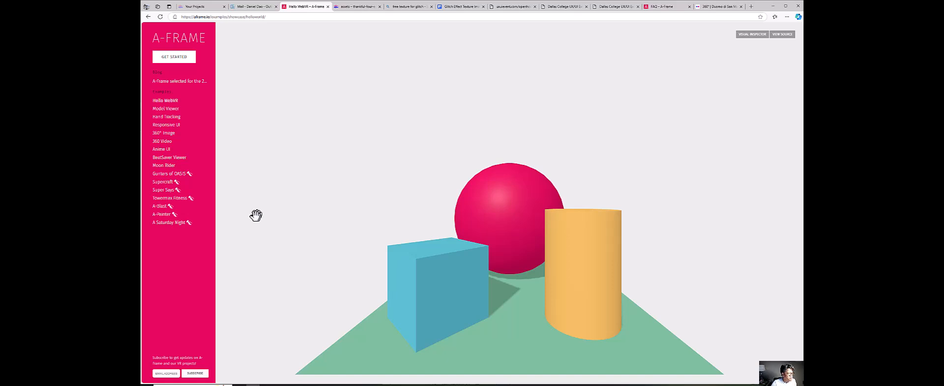
{"action": "mouse_move", "coordinate": [185, 111]}
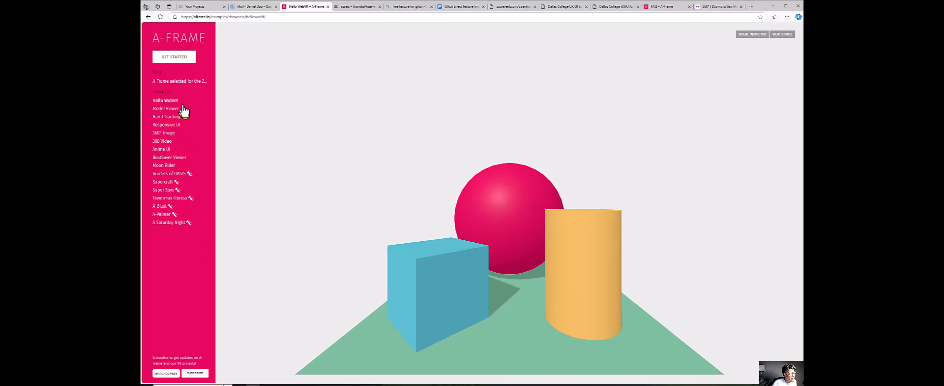
{"action": "left_click", "coordinate": [165, 100]}
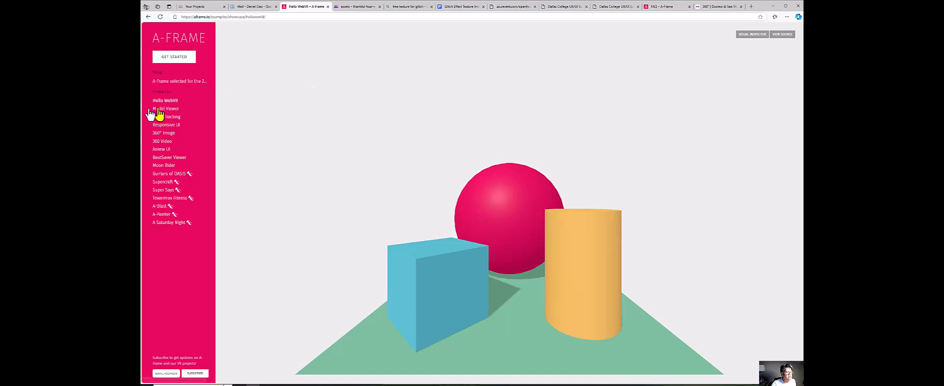
{"action": "mouse_move", "coordinate": [185, 243]}
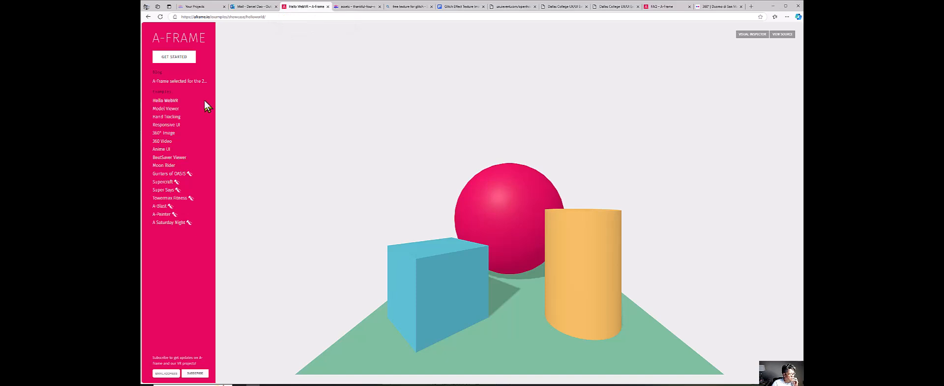
{"action": "mouse_move", "coordinate": [701, 67]}
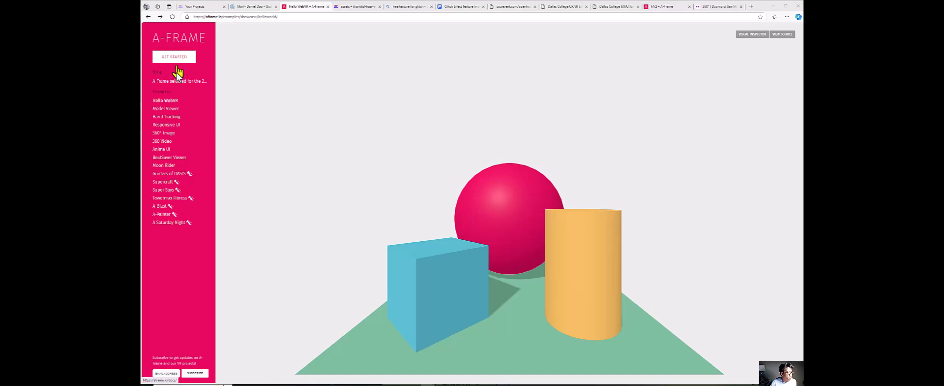
{"action": "mouse_move", "coordinate": [181, 68]}
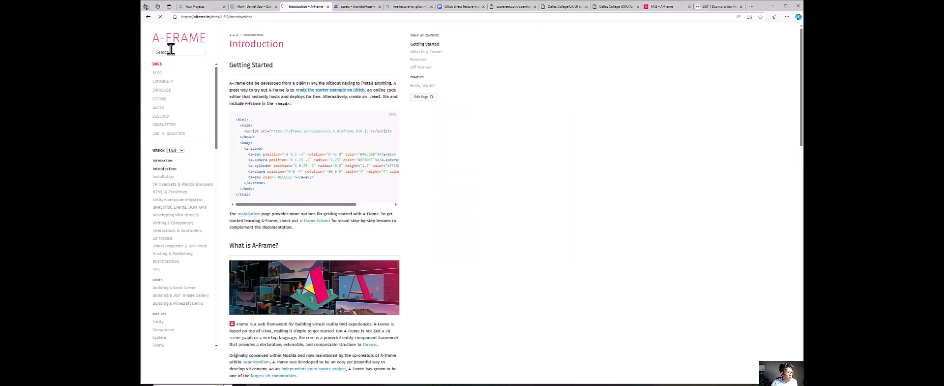
- Search the docs for 'sky' and select the equirectangular image example code
{"action": "left_click", "coordinate": [179, 51]}
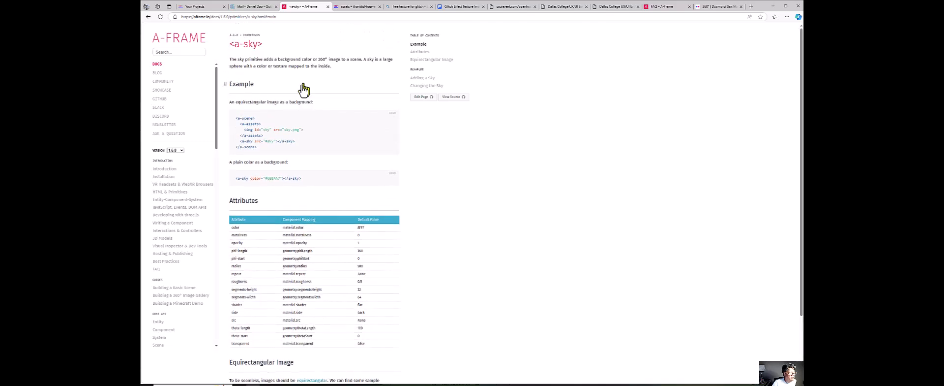
{"action": "left_click_drag", "start_coordinate": [241, 118], "coordinate": [259, 146]}
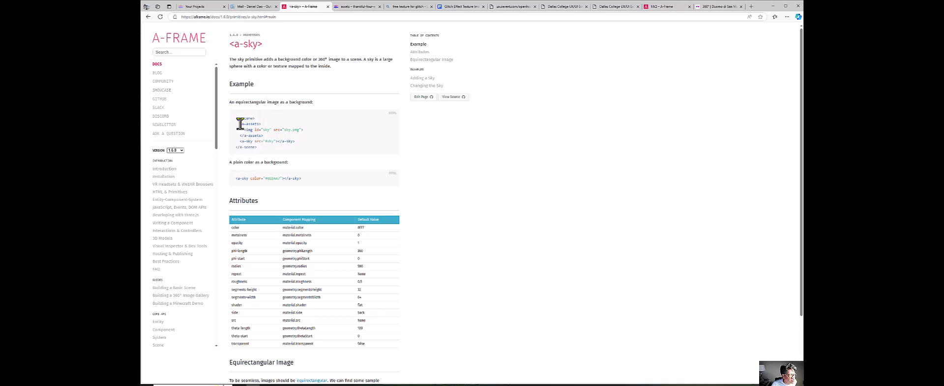
{"action": "left_click_drag", "start_coordinate": [238, 124], "coordinate": [261, 143]}
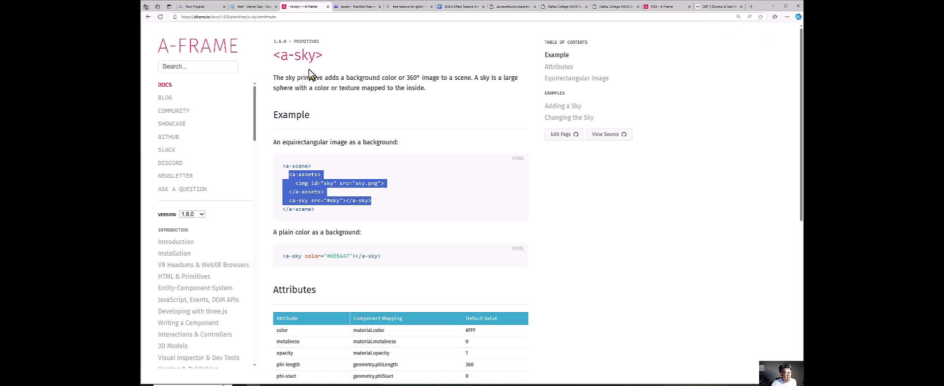
- Search 'sky' again, select the a-assets and a-sky lines and copy them
{"action": "left_click", "coordinate": [197, 66]}
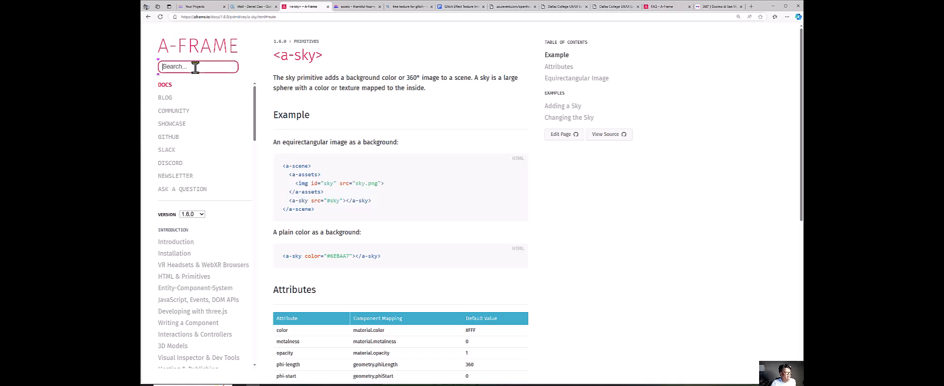
{"action": "mouse_move", "coordinate": [340, 253]}
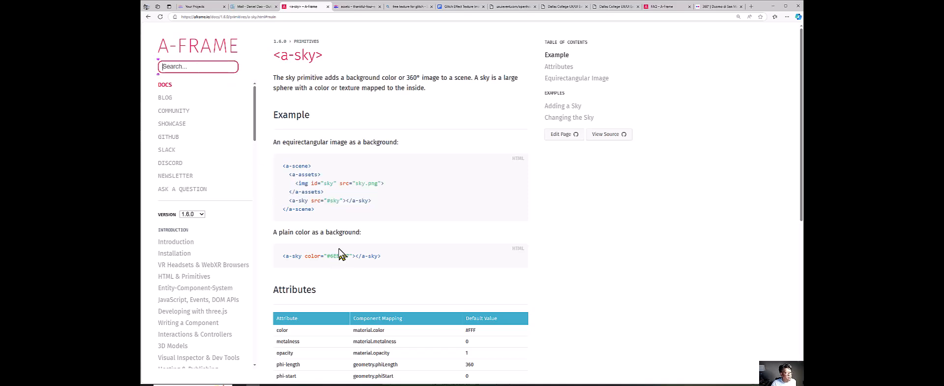
{"action": "left_click", "coordinate": [196, 66]}
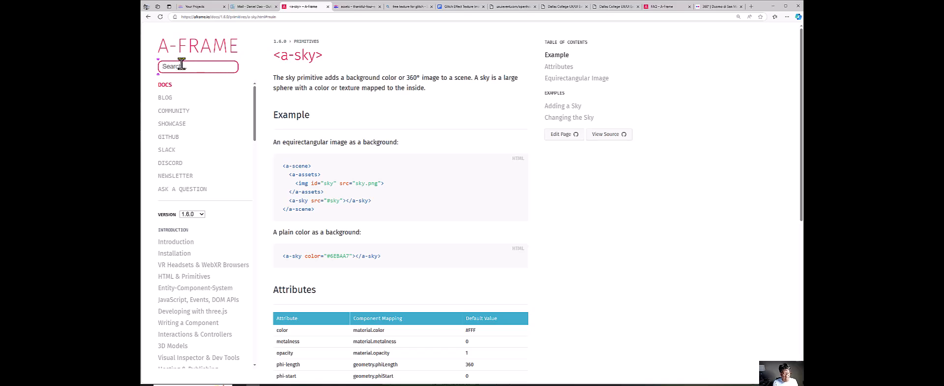
{"action": "type", "text": "sky"}
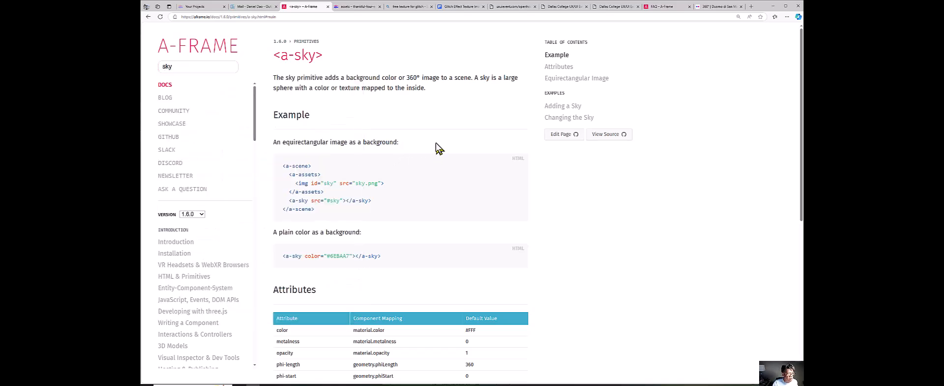
{"action": "left_click_drag", "start_coordinate": [290, 174], "coordinate": [323, 191]}
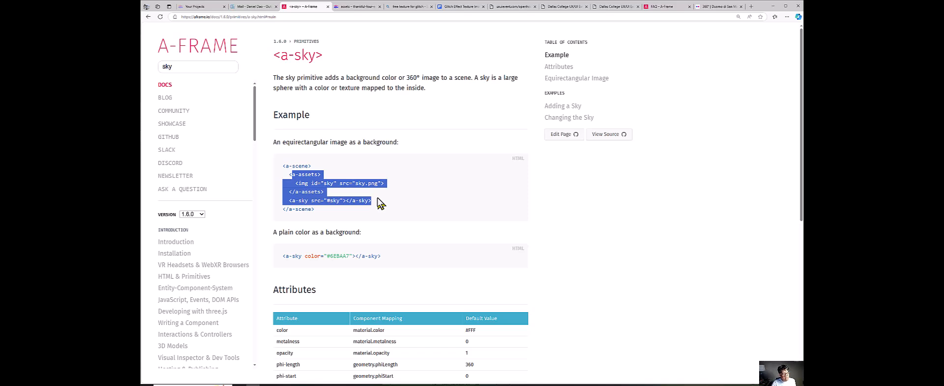
{"action": "mouse_move", "coordinate": [378, 204]}
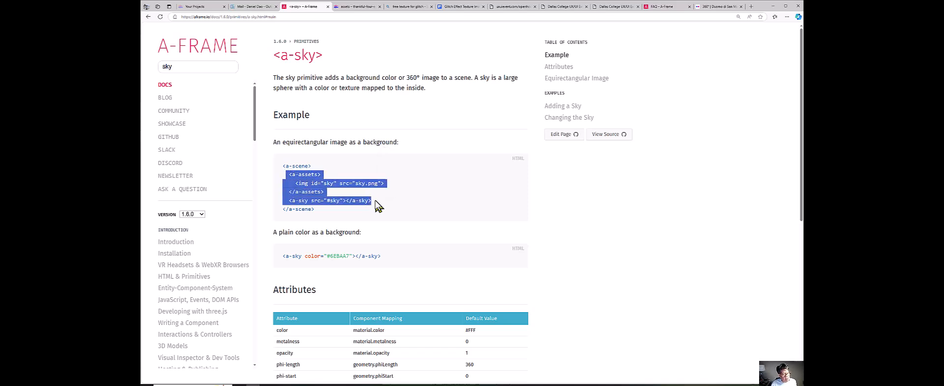
{"action": "right_click", "coordinate": [355, 202]}
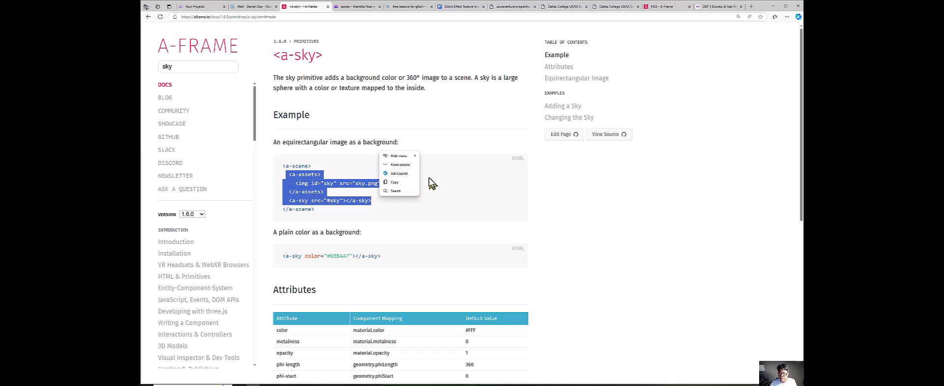
{"action": "scroll", "scroll_direction": "down", "scroll_amount": 3}
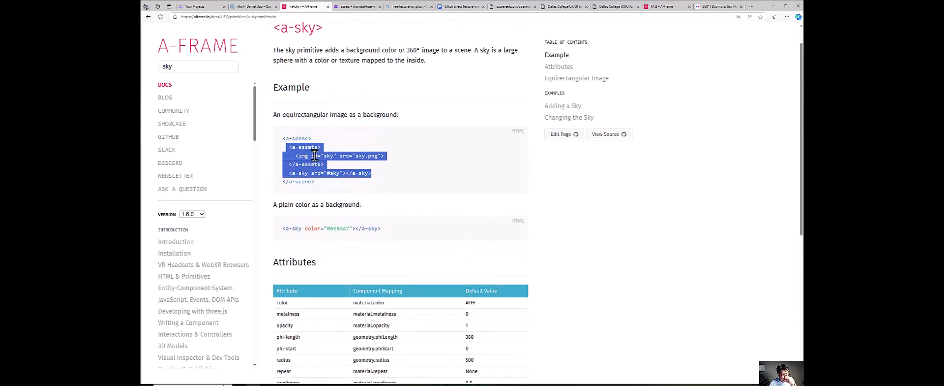
{"action": "right_click", "coordinate": [313, 156]}
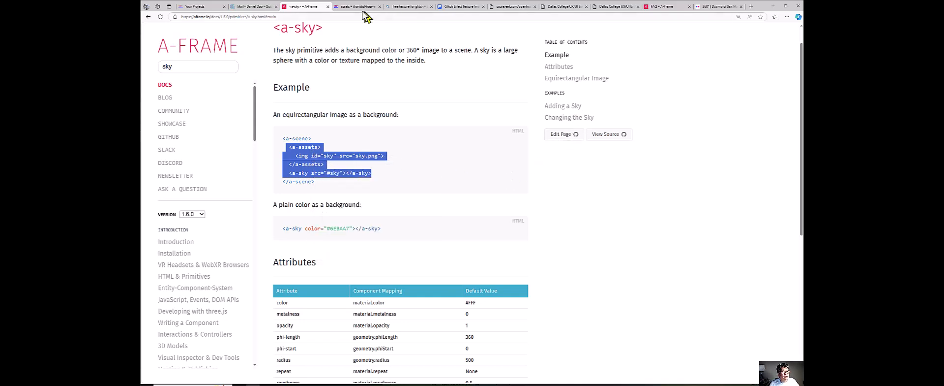
- Paste the sky assets and a-sky markup inside <a-scene> in index.html, then return to the docs
{"action": "left_click", "coordinate": [358, 7]}
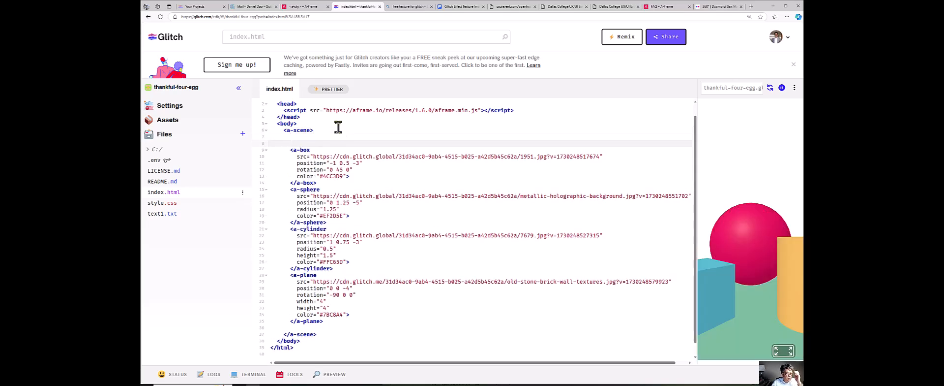
{"action": "mouse_move", "coordinate": [340, 140]}
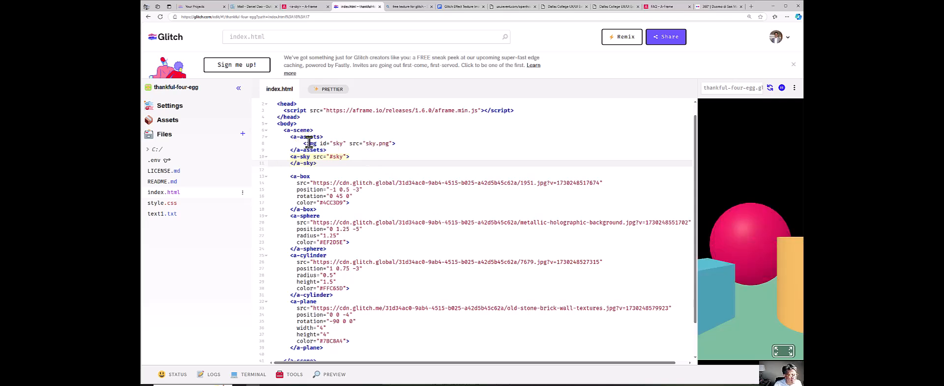
{"action": "left_click", "coordinate": [295, 7]}
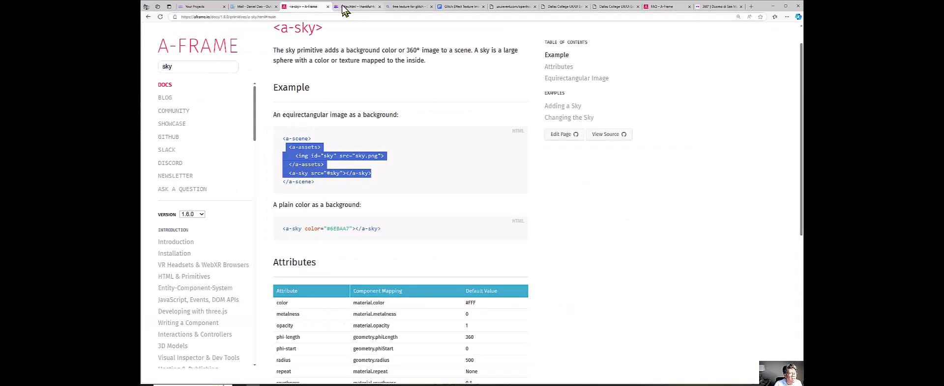
- Clear sky.png from the sky image's src in index.html, leaving src=""
{"action": "left_click", "coordinate": [352, 7]}
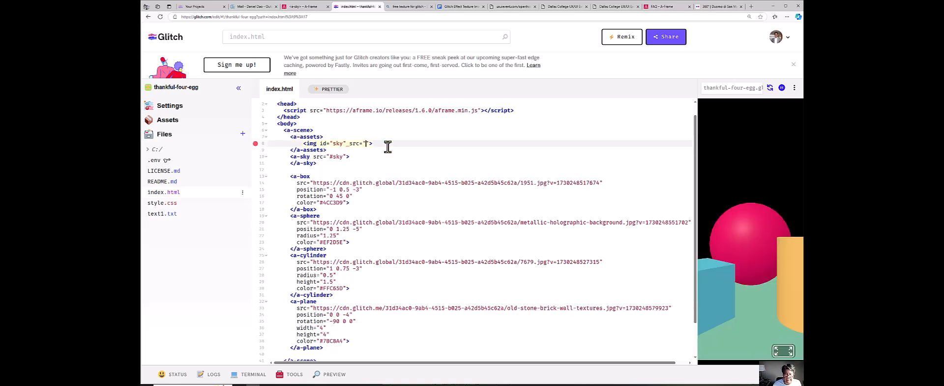
{"action": "mouse_move", "coordinate": [388, 146]}
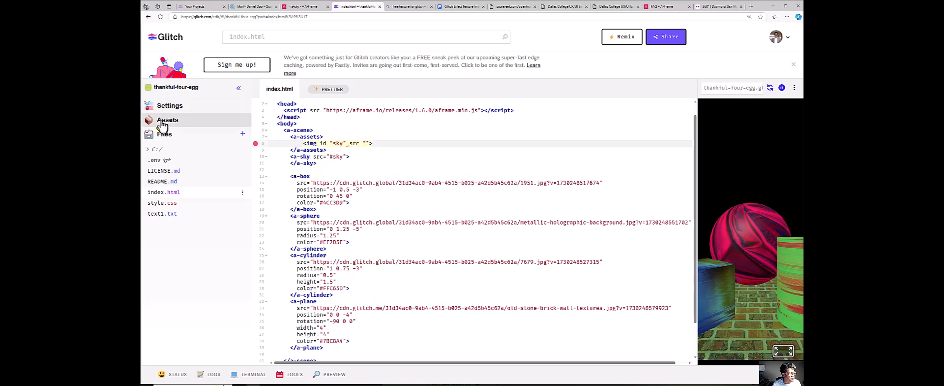
- Copy the church panorama image's URL from the project's assets
{"action": "left_click", "coordinate": [168, 119]}
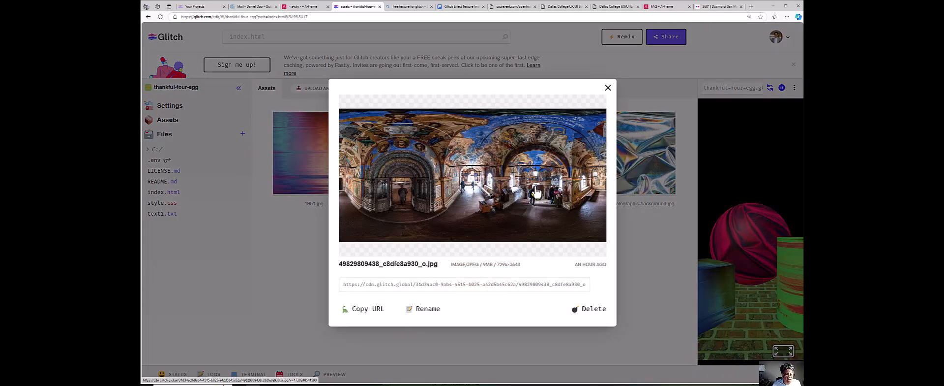
{"action": "mouse_move", "coordinate": [393, 304]}
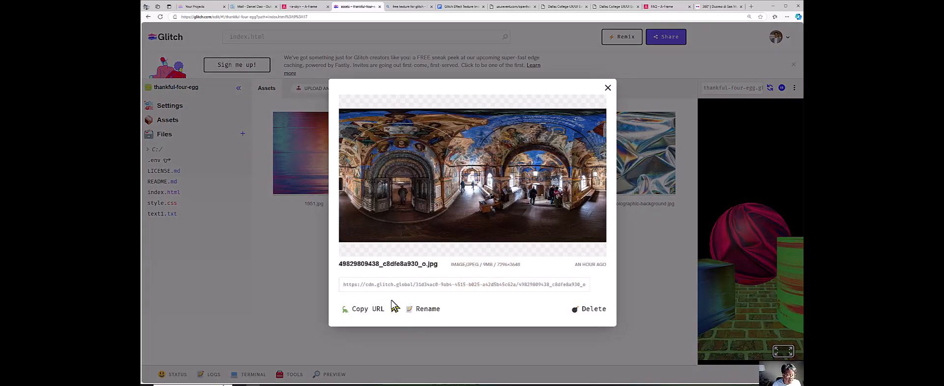
{"action": "left_click", "coordinate": [463, 284]}
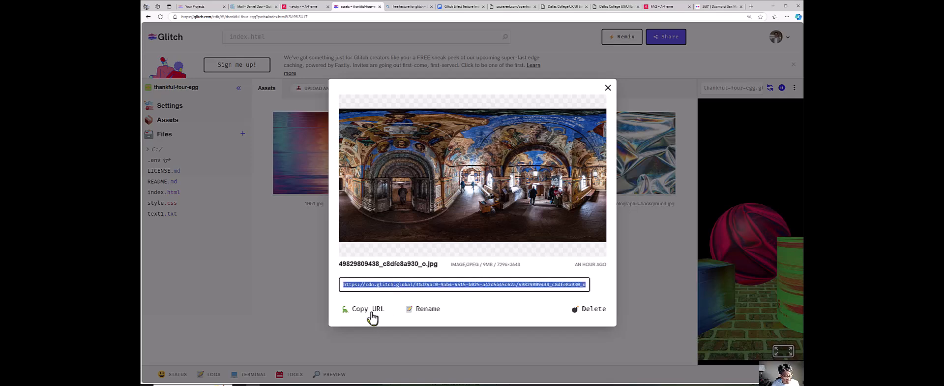
{"action": "left_click", "coordinate": [367, 308]}
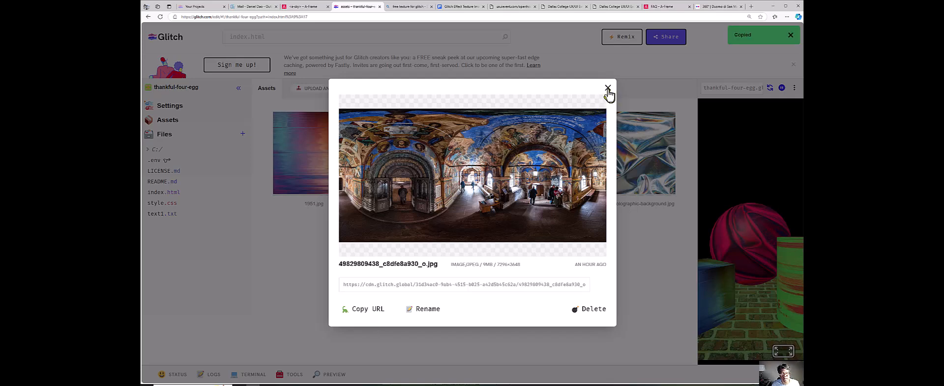
{"action": "left_click", "coordinate": [608, 88]}
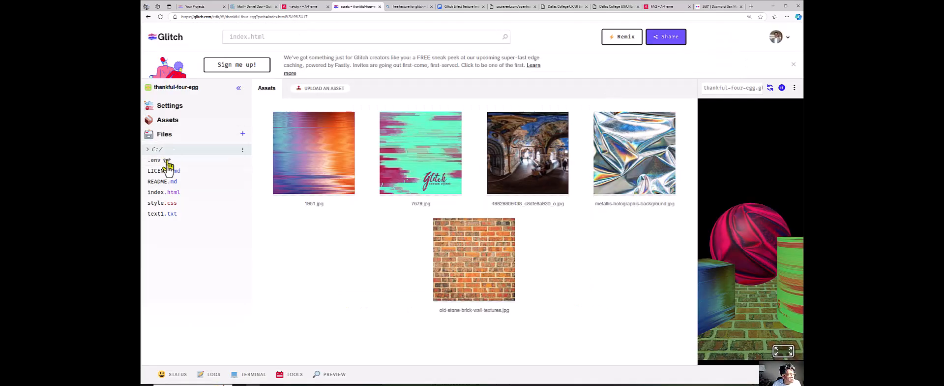
- Paste the church panorama URL into the sky image's src and enlarge the preview
{"action": "left_click", "coordinate": [162, 191]}
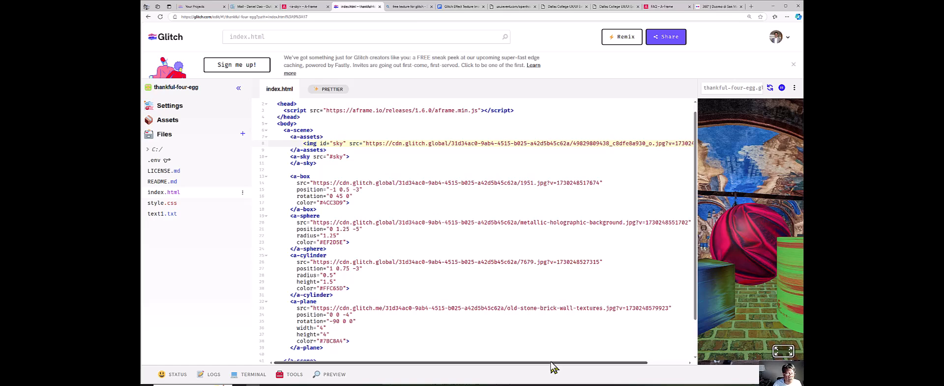
{"action": "mouse_move", "coordinate": [703, 219]}
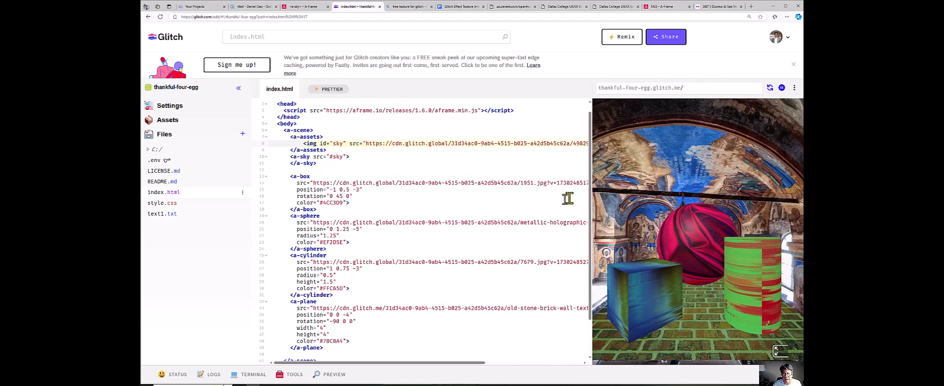
{"action": "left_click_drag", "start_coordinate": [589, 202], "coordinate": [437, 202]}
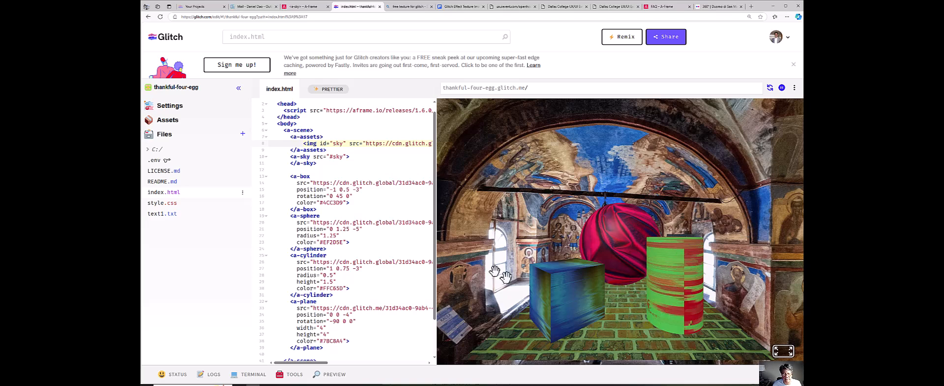
{"action": "mouse_move", "coordinate": [436, 215]}
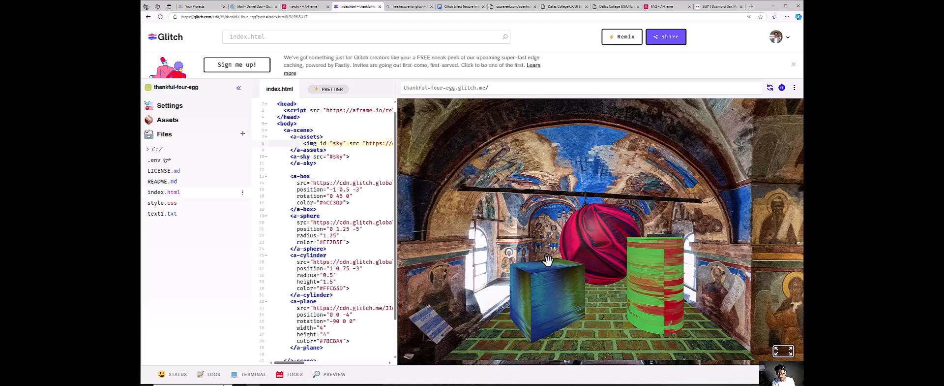
{"action": "mouse_move", "coordinate": [570, 196]}
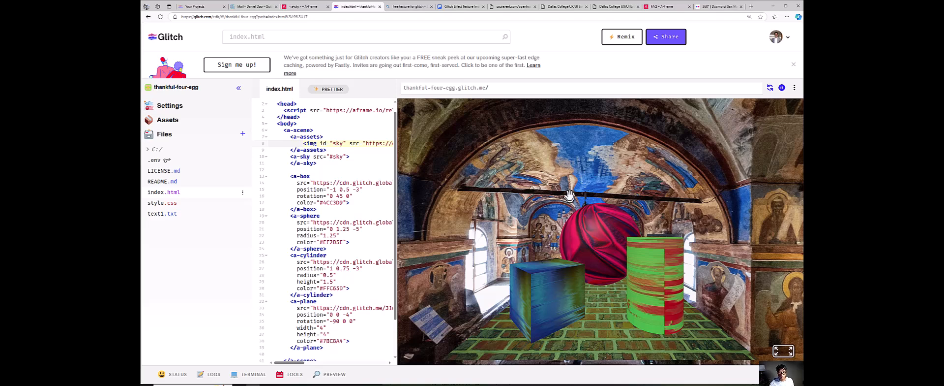
- Look around the church interior, down toward the wooden floor and across to the frescoed side wall
{"action": "right_click", "coordinate": [557, 195]}
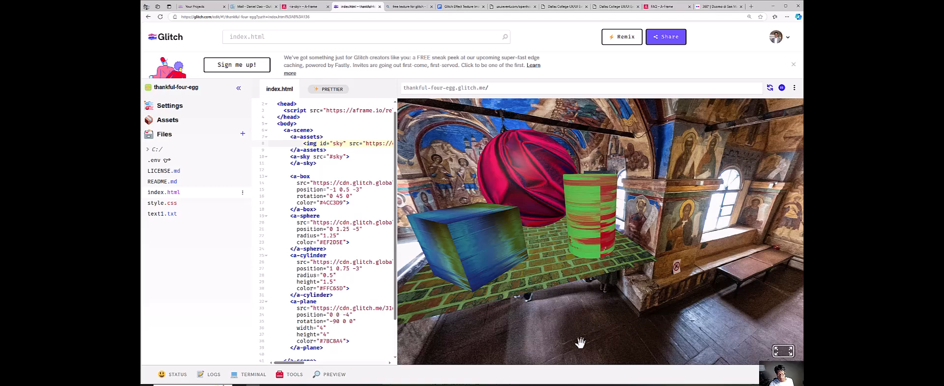
{"action": "mouse_move", "coordinate": [629, 221]}
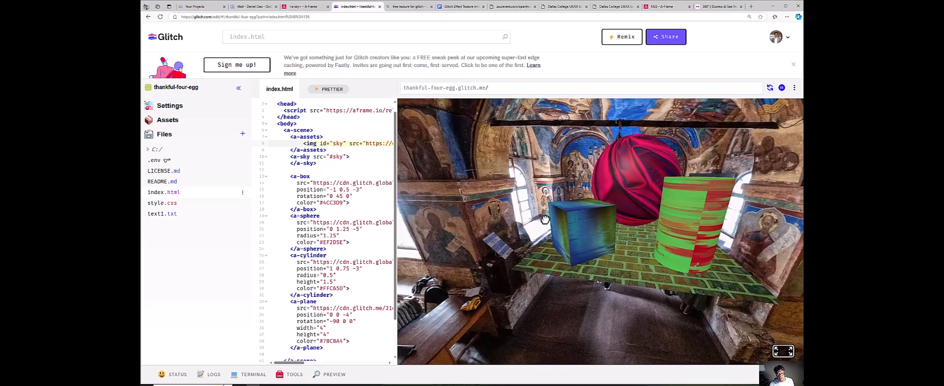
{"action": "left_click_drag", "start_coordinate": [545, 219], "coordinate": [621, 209]}
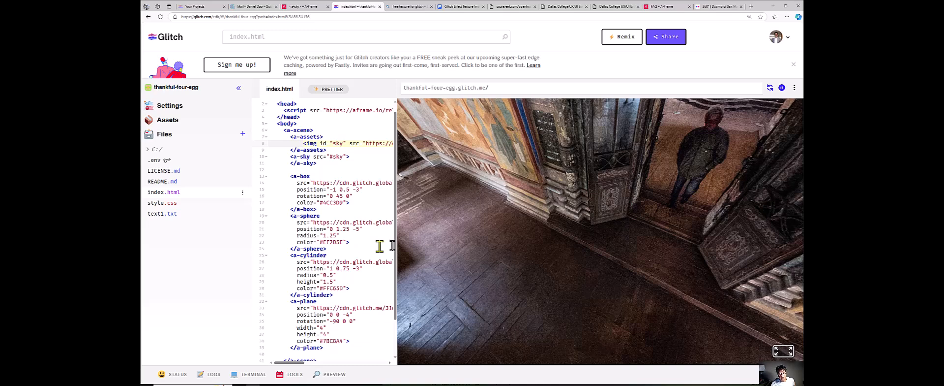
{"action": "mouse_move", "coordinate": [464, 271]}
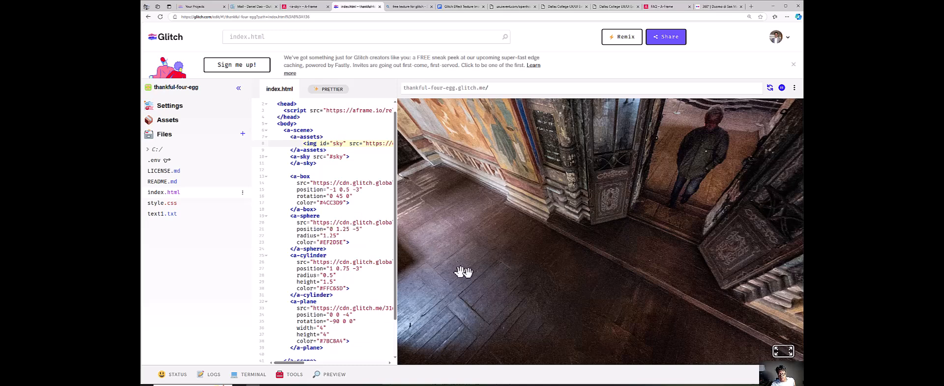
{"action": "mouse_move", "coordinate": [639, 286]}
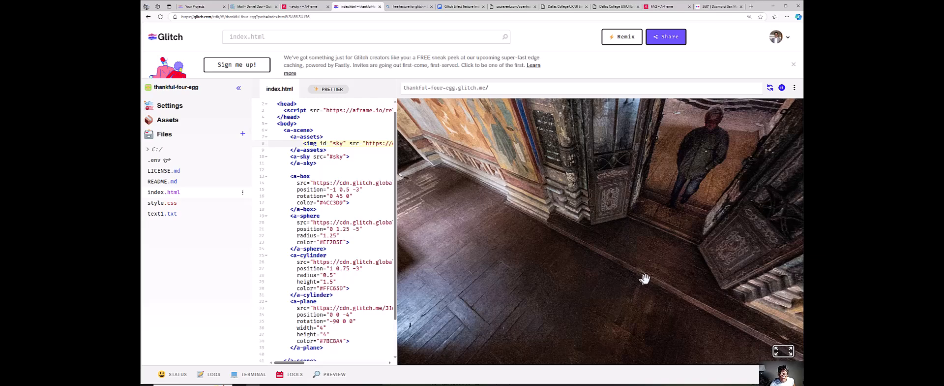
{"action": "left_click_drag", "start_coordinate": [645, 278], "coordinate": [530, 199]}
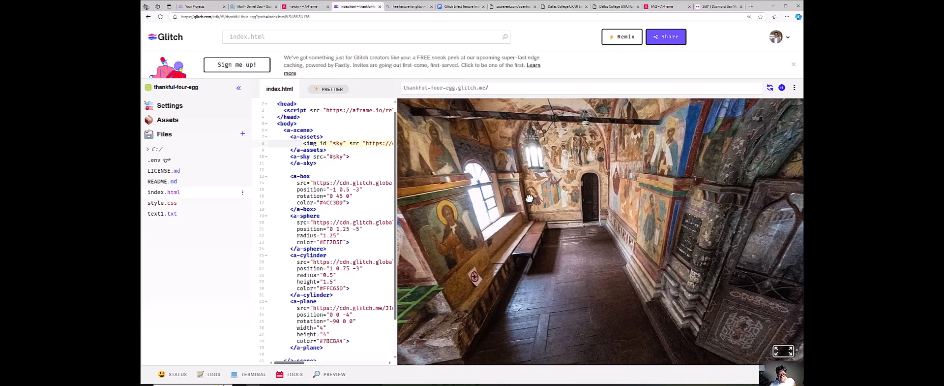